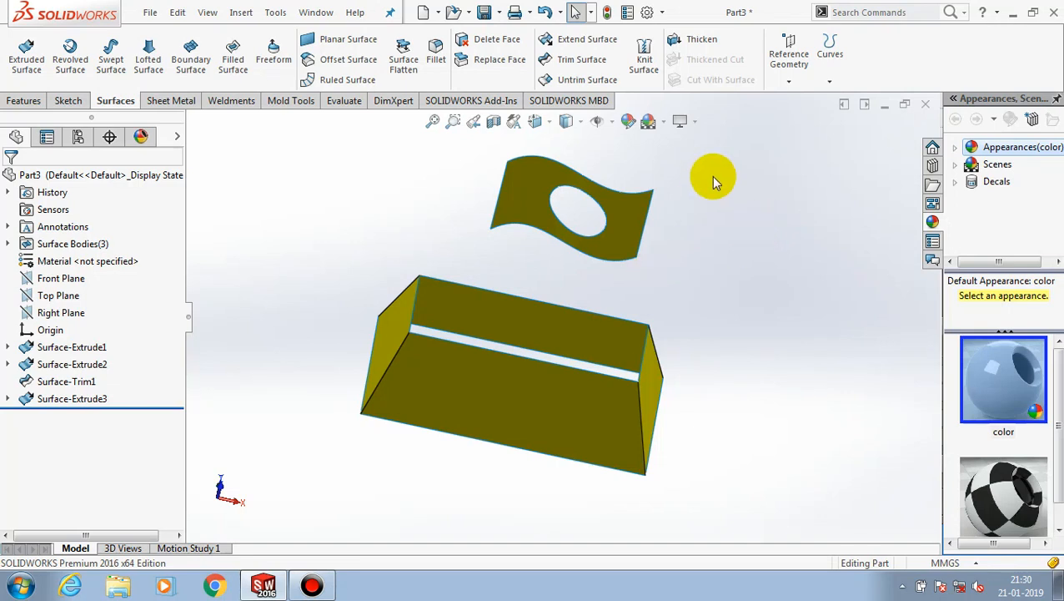
{"action": "mouse_move", "coordinate": [716, 182]}
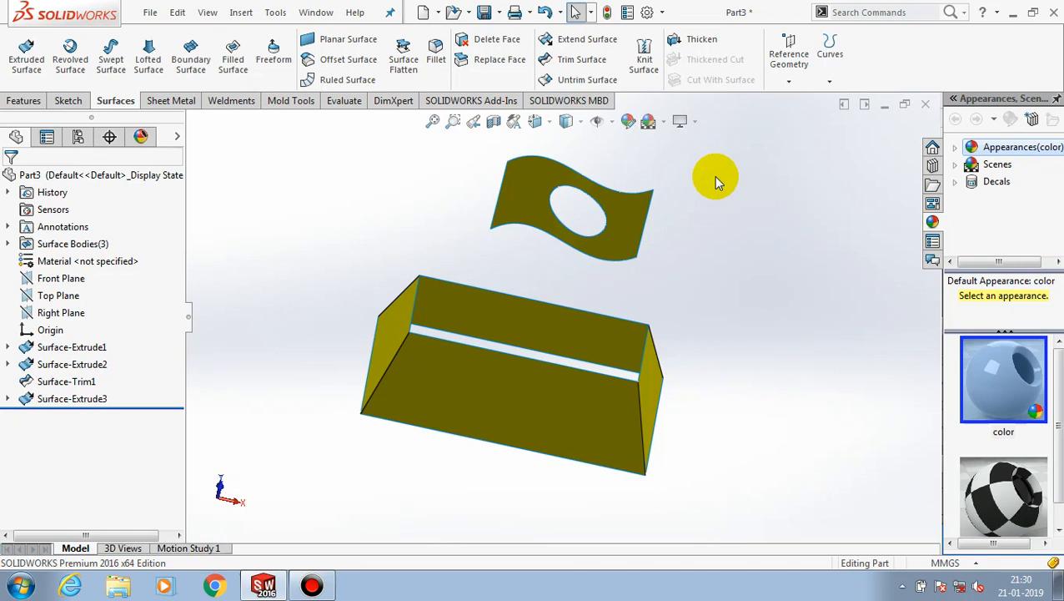
{"action": "mouse_move", "coordinate": [718, 227]}
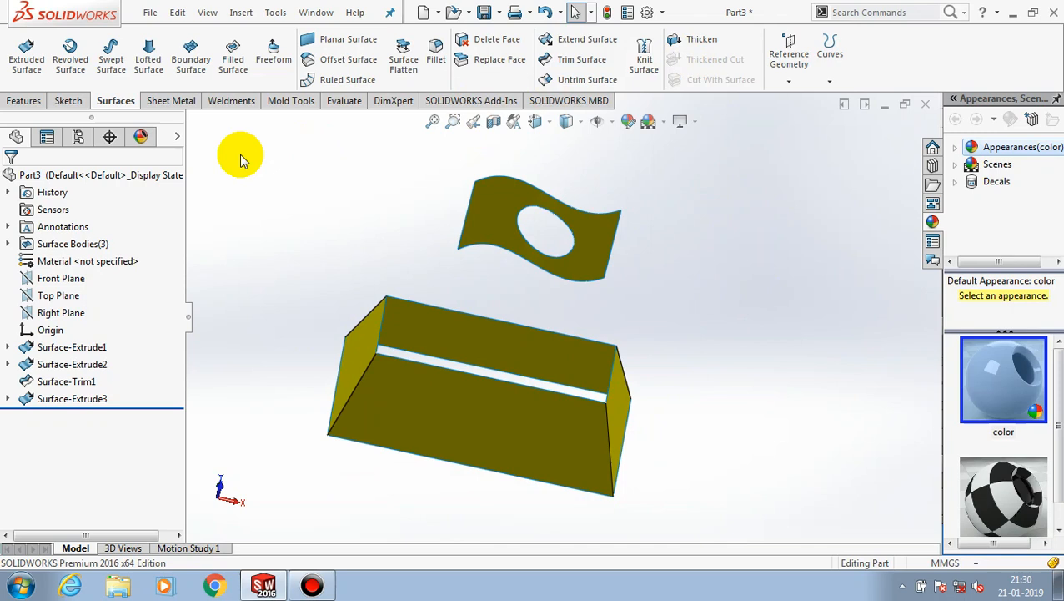
Patch the wavy surface's circular hole with Surface-Fill1 using its edge as boundary, then begin a second fill
{"action": "left_click", "coordinate": [233, 57]}
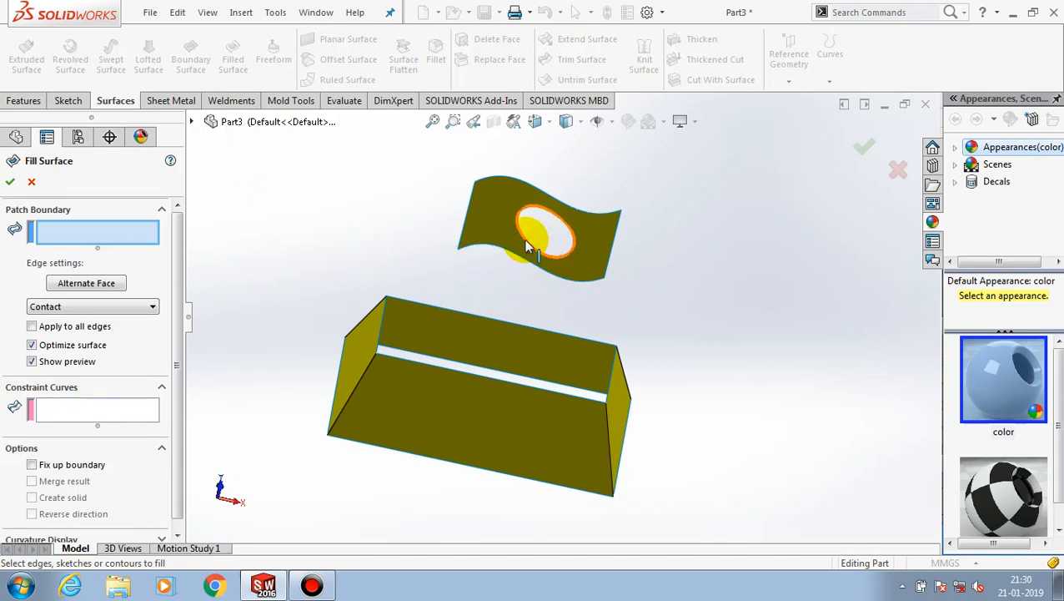
{"action": "left_click", "coordinate": [521, 247]}
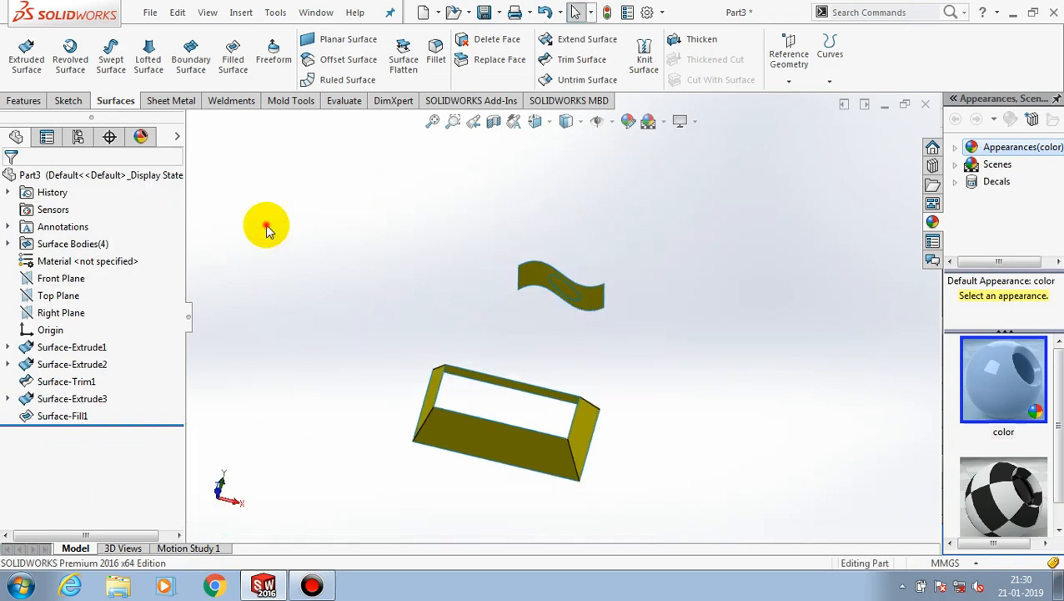
{"action": "left_click", "coordinate": [233, 56]}
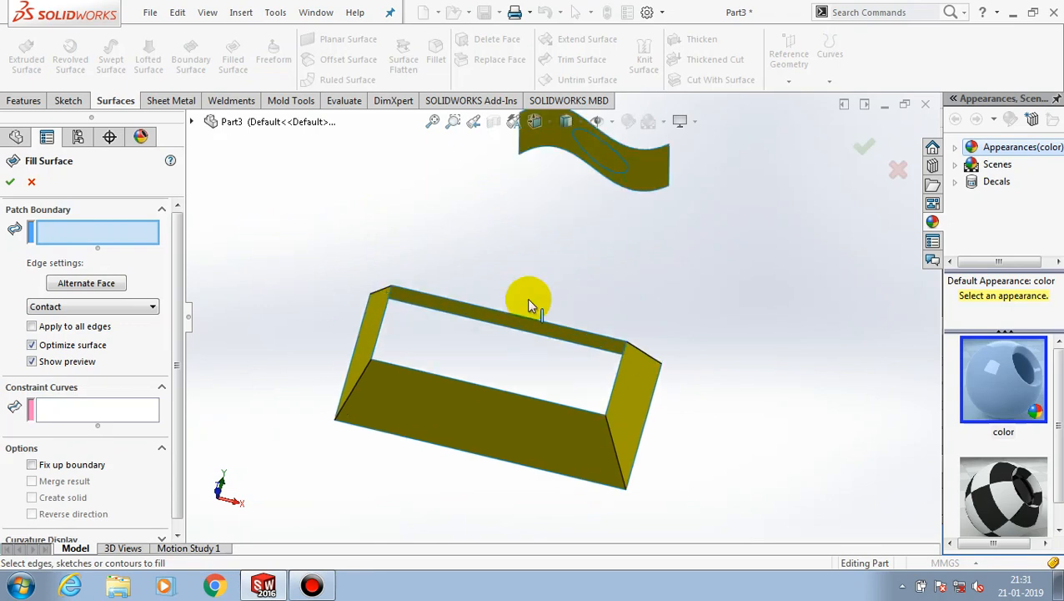
Select the box's top edges as the Patch Boundary so a preview patch covers the opening
{"action": "left_click", "coordinate": [530, 300]}
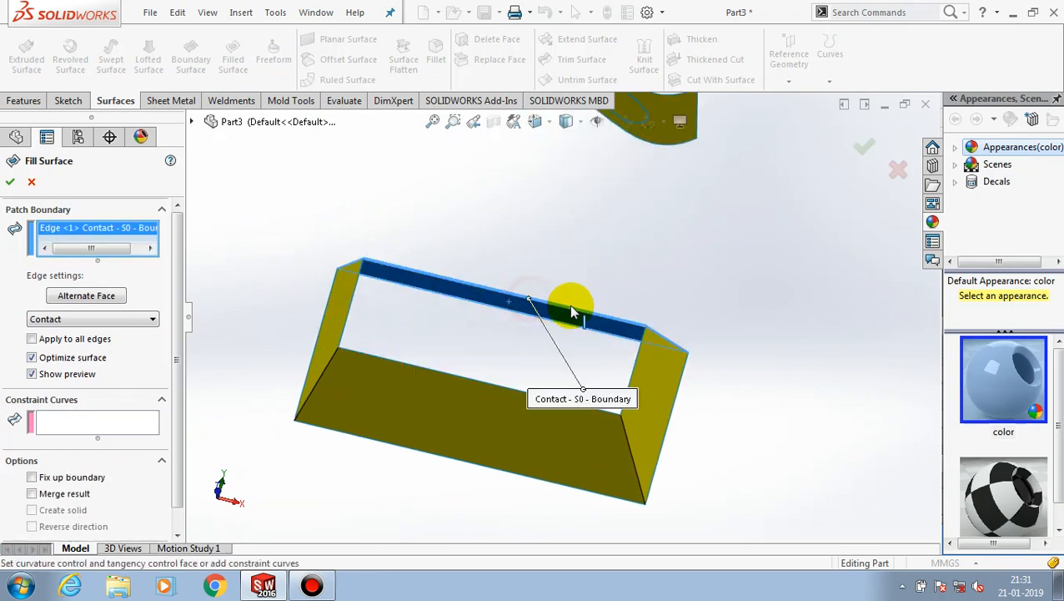
{"action": "left_click", "coordinate": [659, 343]}
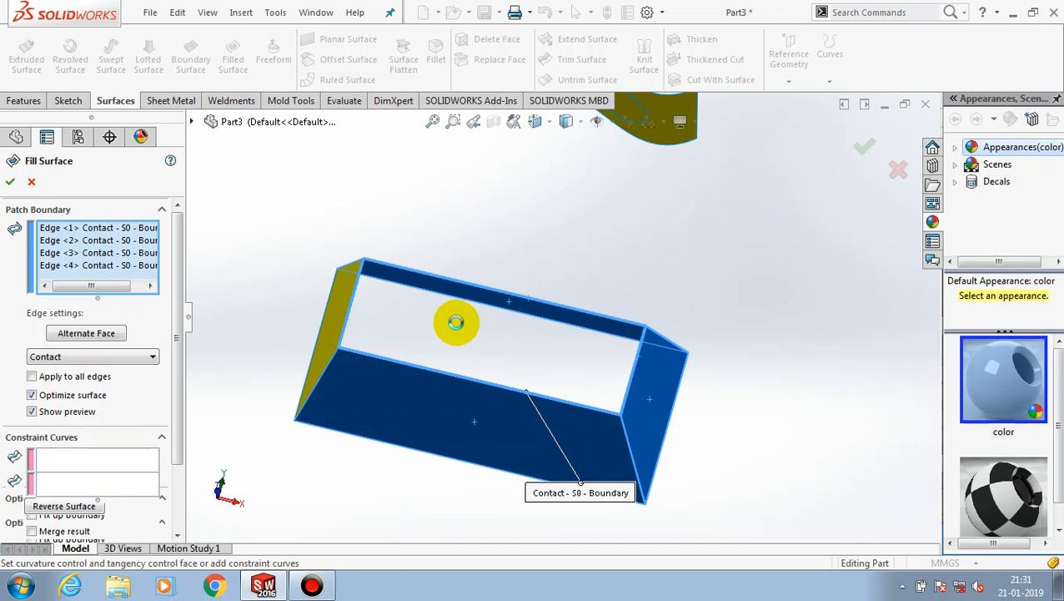
{"action": "left_click", "coordinate": [99, 265]}
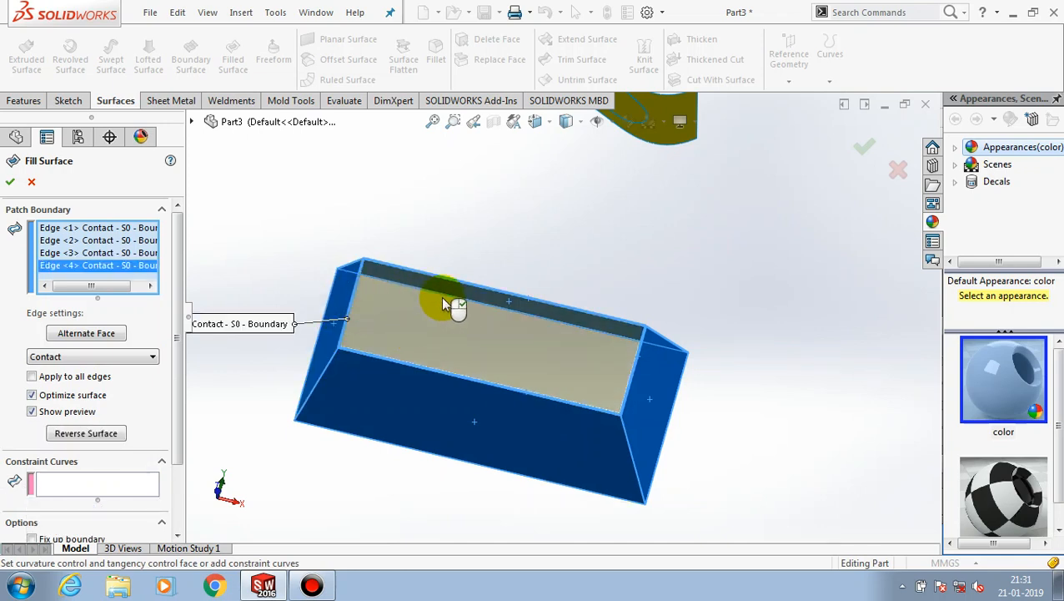
{"action": "left_click", "coordinate": [92, 357]}
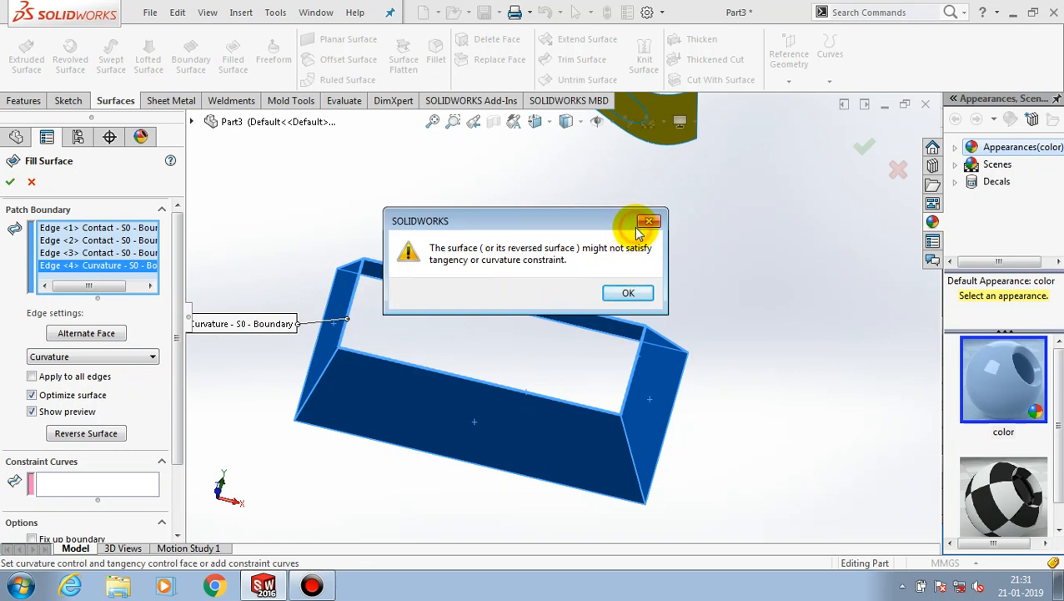
{"action": "left_click", "coordinate": [629, 292]}
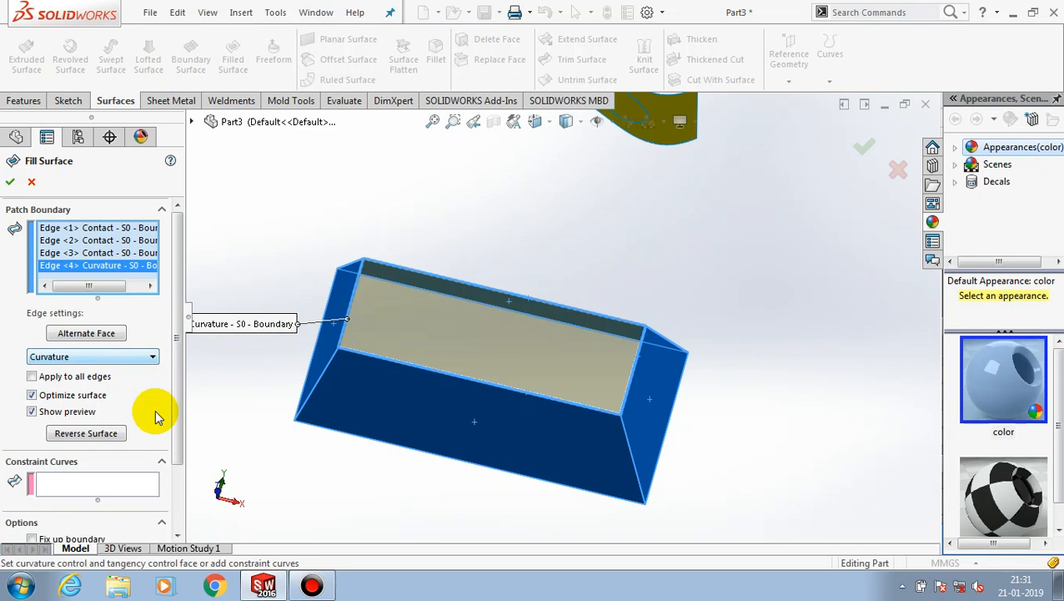
{"action": "left_click", "coordinate": [92, 357]}
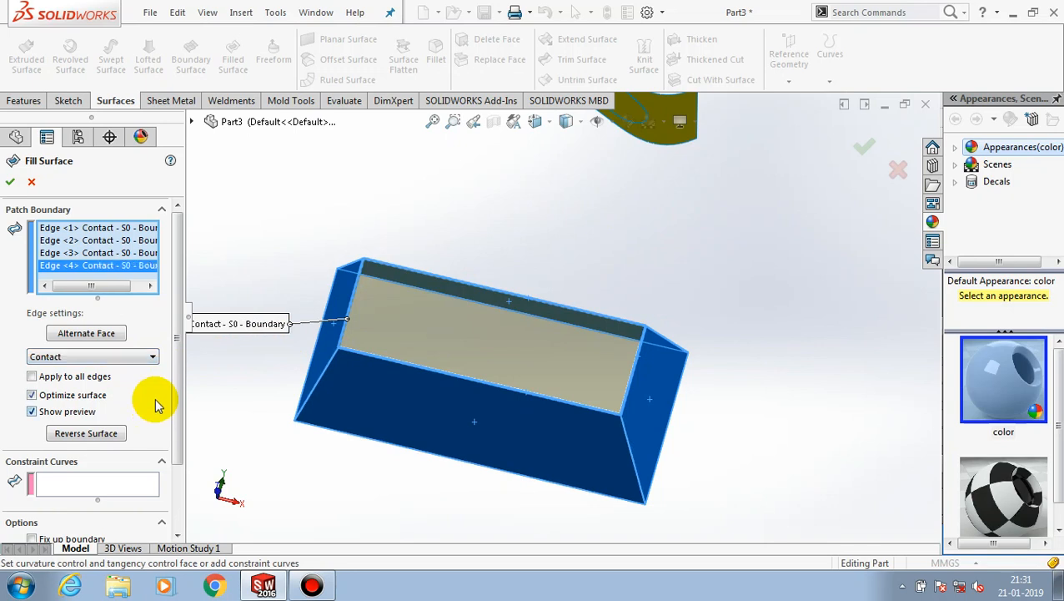